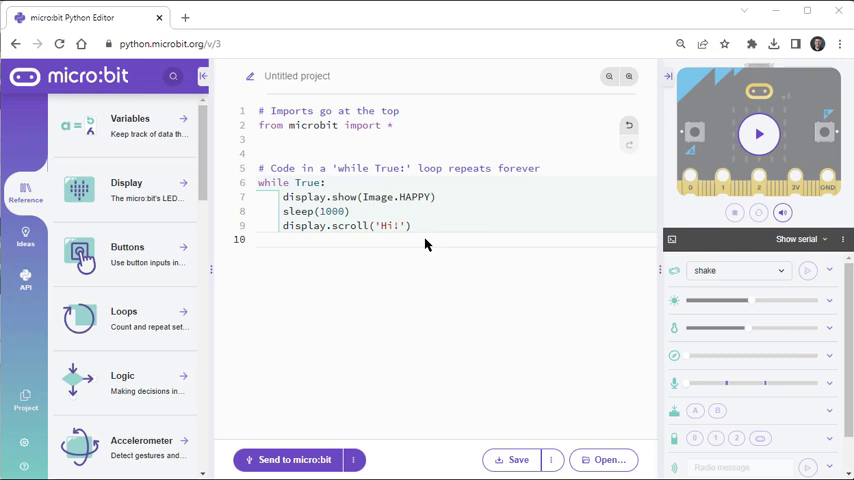
pyautogui.moveTo(412, 196)
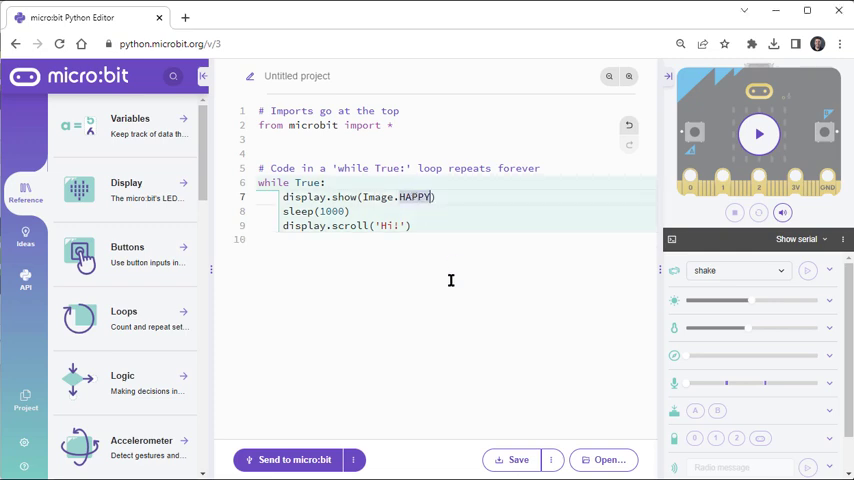
# Rename the Untitled project to 'happy-image-hi-text' and confirm the name
pyautogui.click(388, 224)
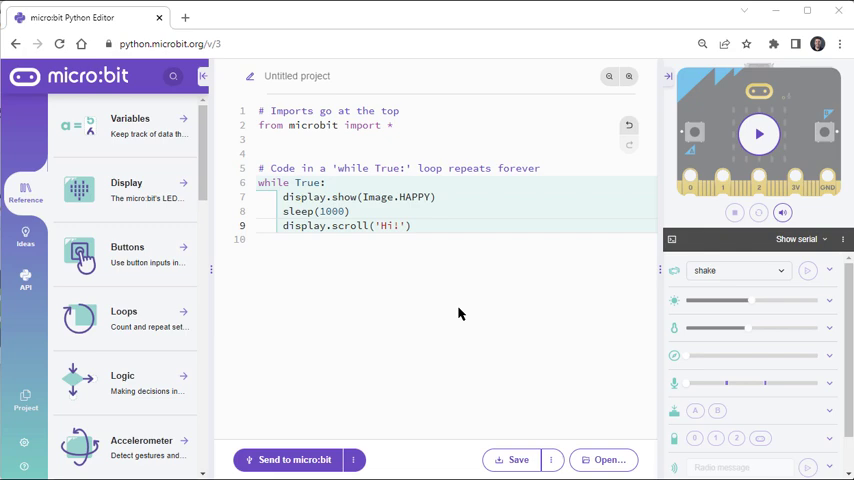
pyautogui.moveTo(250, 84)
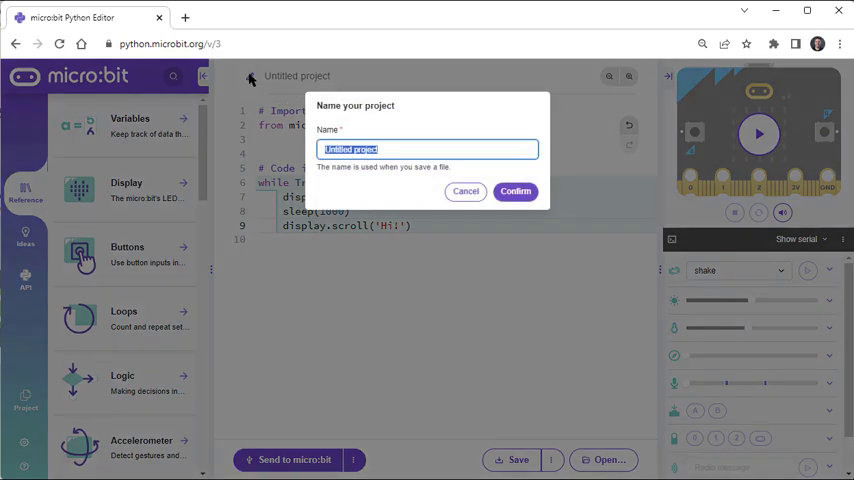
pyautogui.write('happy')
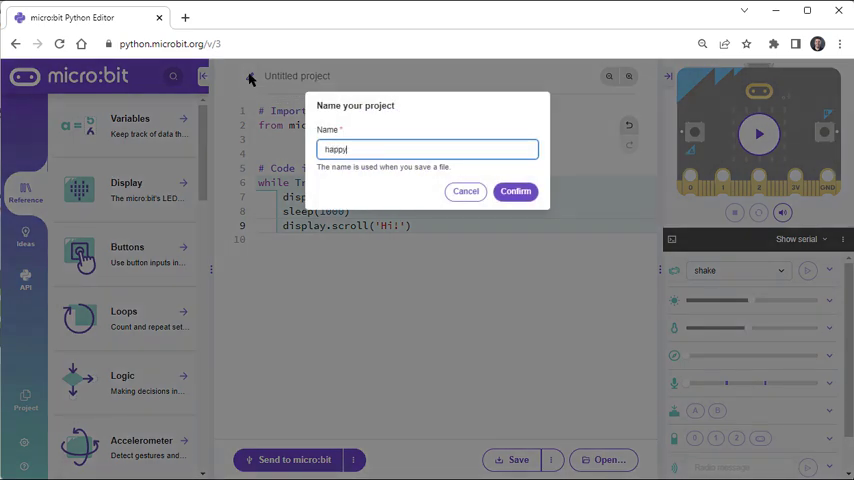
pyautogui.write('-image')
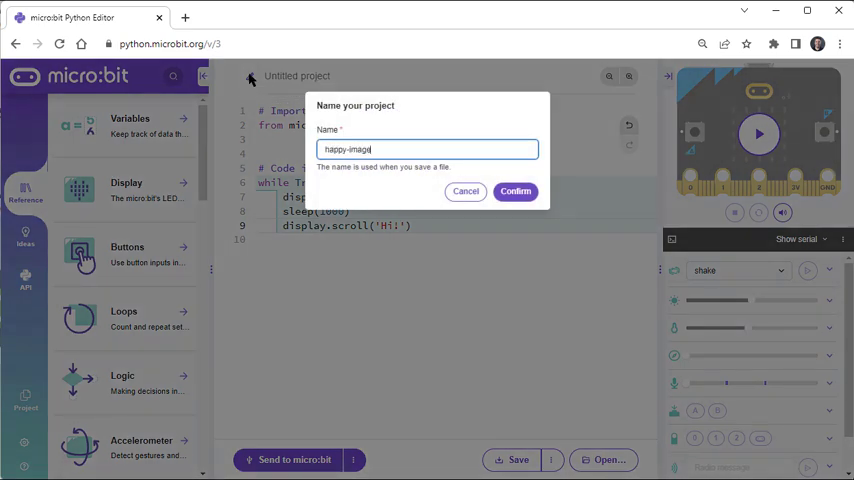
pyautogui.write('-hi-bi')
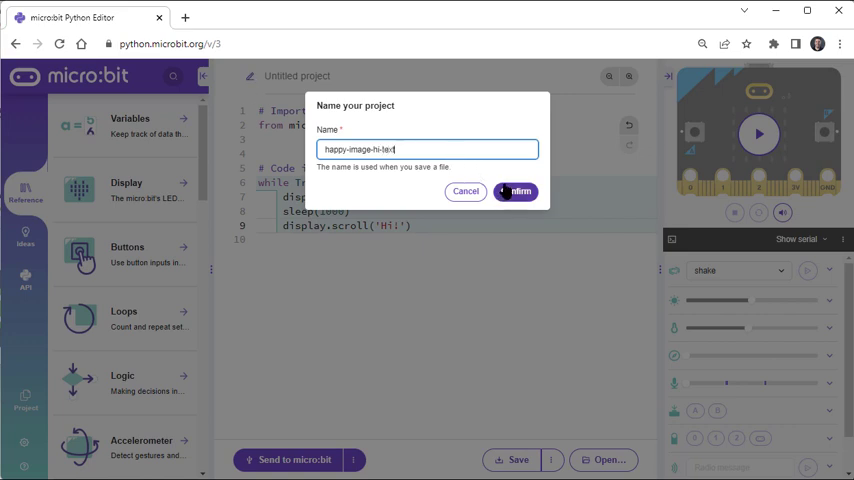
pyautogui.click(516, 192)
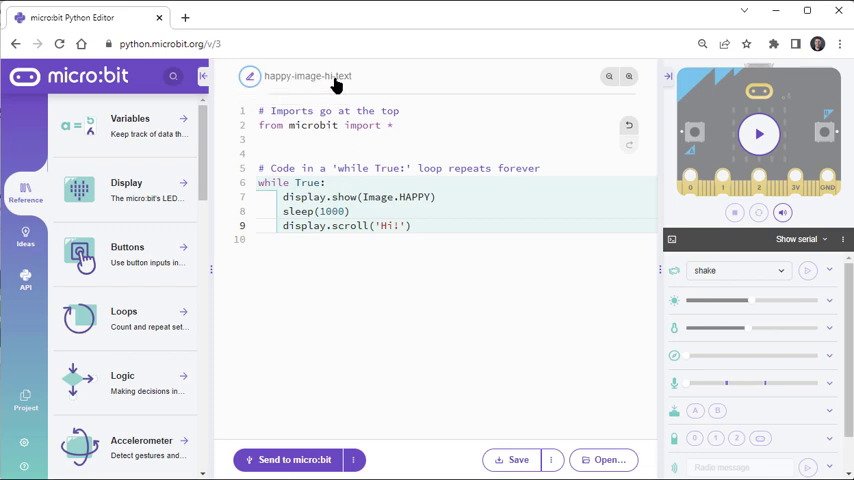
pyautogui.moveTo(524, 300)
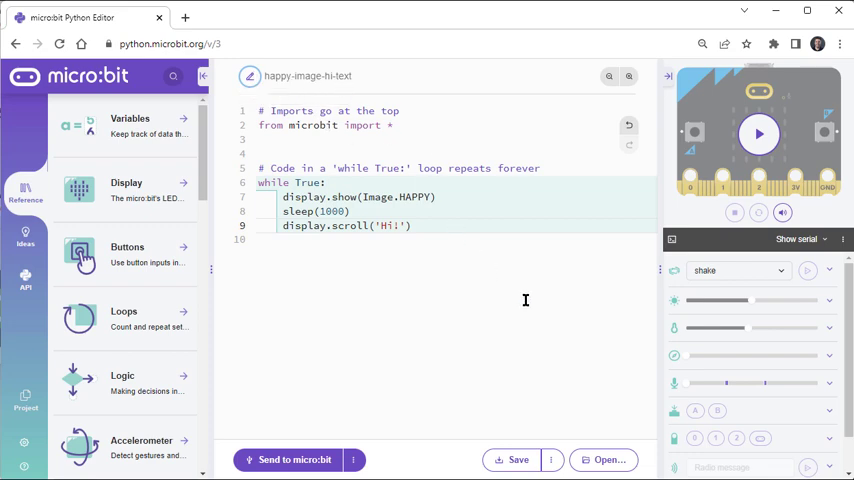
pyautogui.moveTo(520, 460)
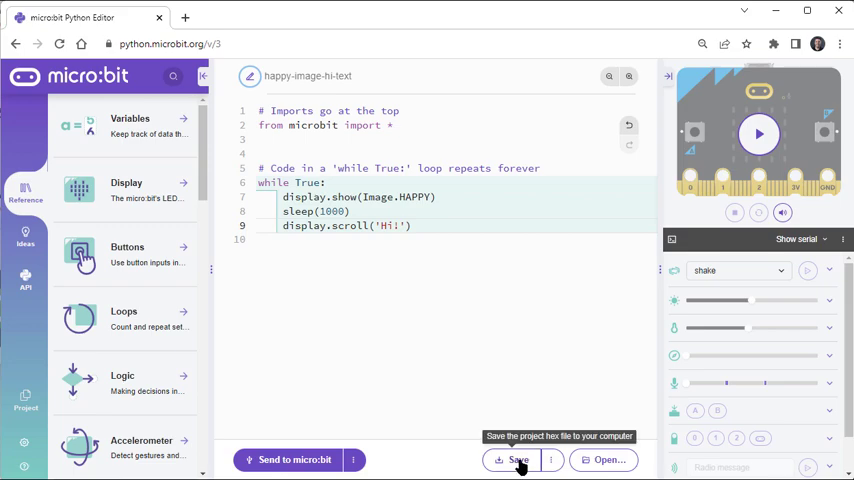
# Download the project as happy-image-hi-text.hex and close the Project saved notice
pyautogui.click(512, 460)
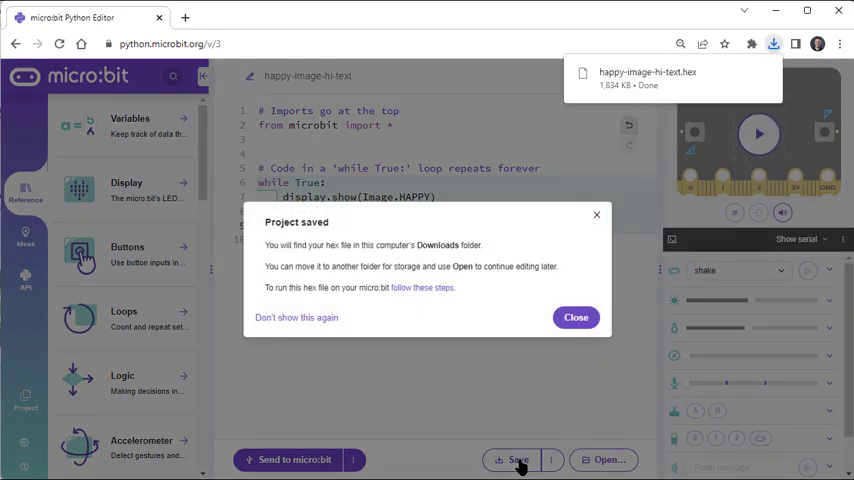
pyautogui.moveTo(518, 462)
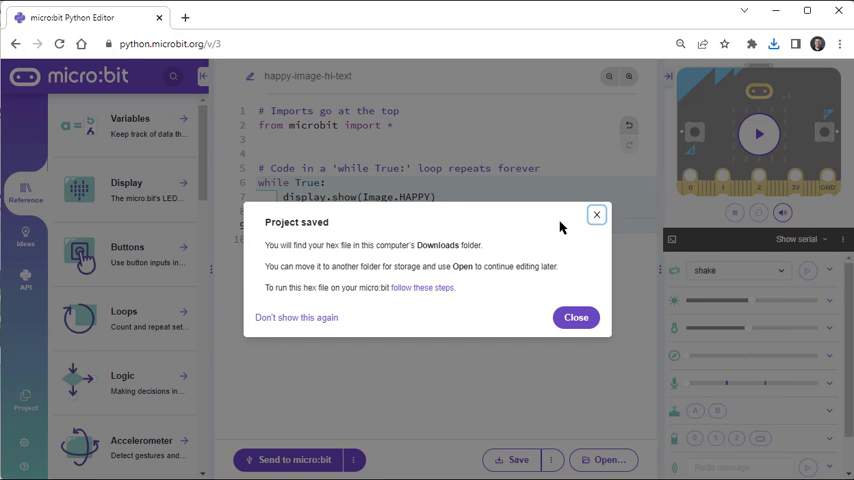
pyautogui.moveTo(560, 228)
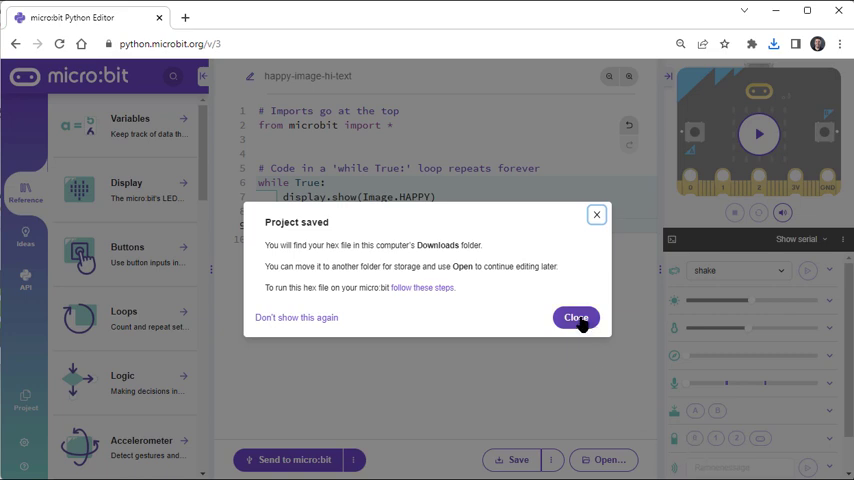
pyautogui.click(576, 316)
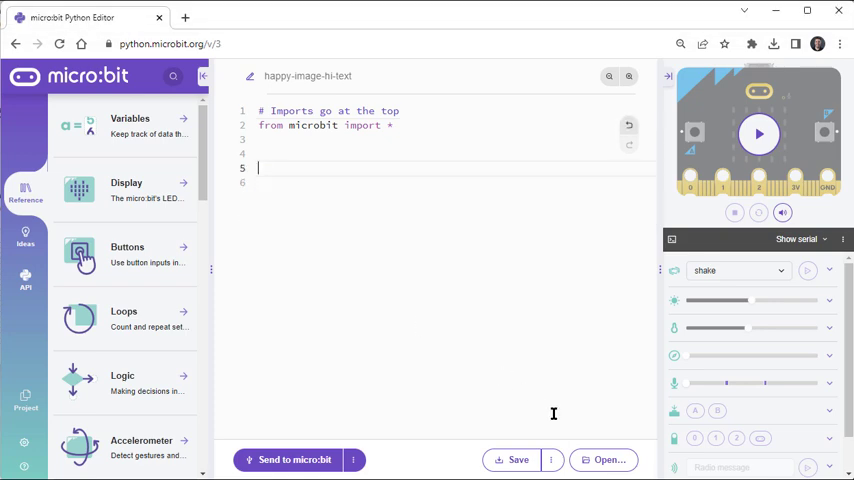
# Bring up the file picker to load a saved project from the computer
pyautogui.click(604, 460)
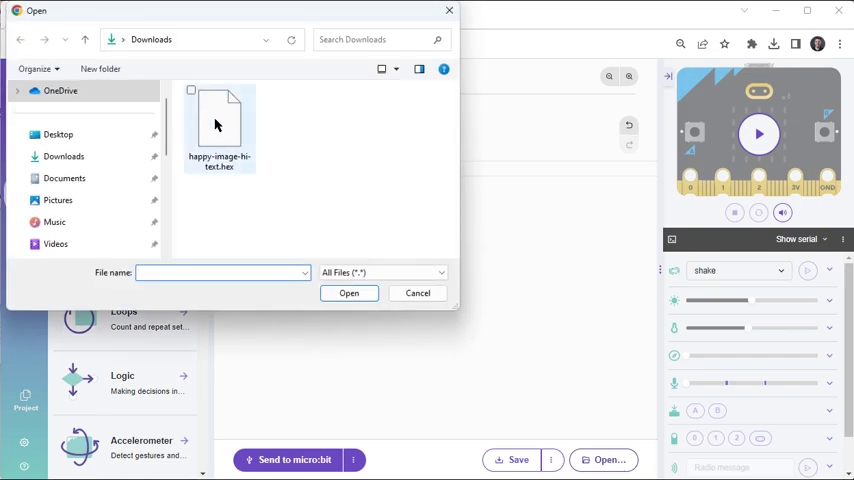
# Load happy-image-hi-text.hex from Downloads, replacing the editor code with the full script
pyautogui.click(220, 120)
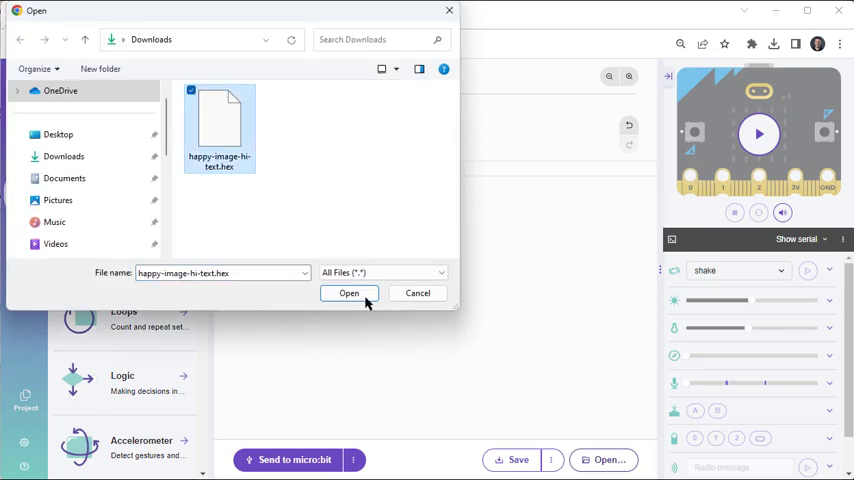
pyautogui.click(348, 292)
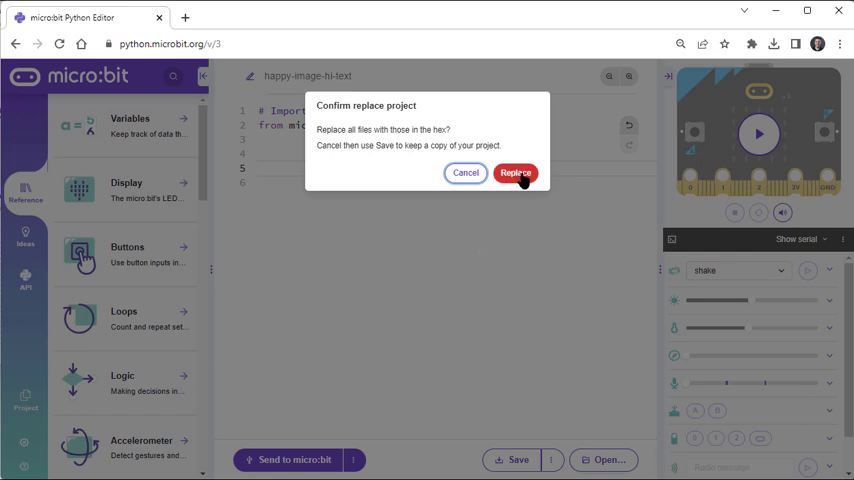
pyautogui.click(516, 172)
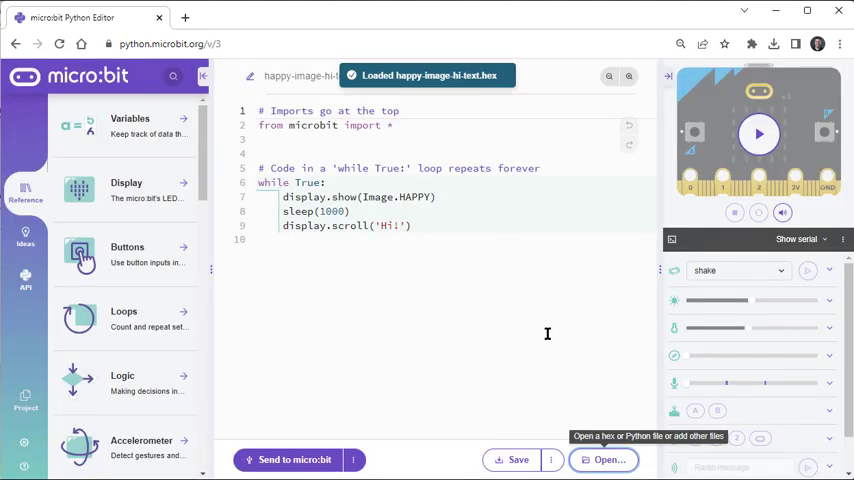